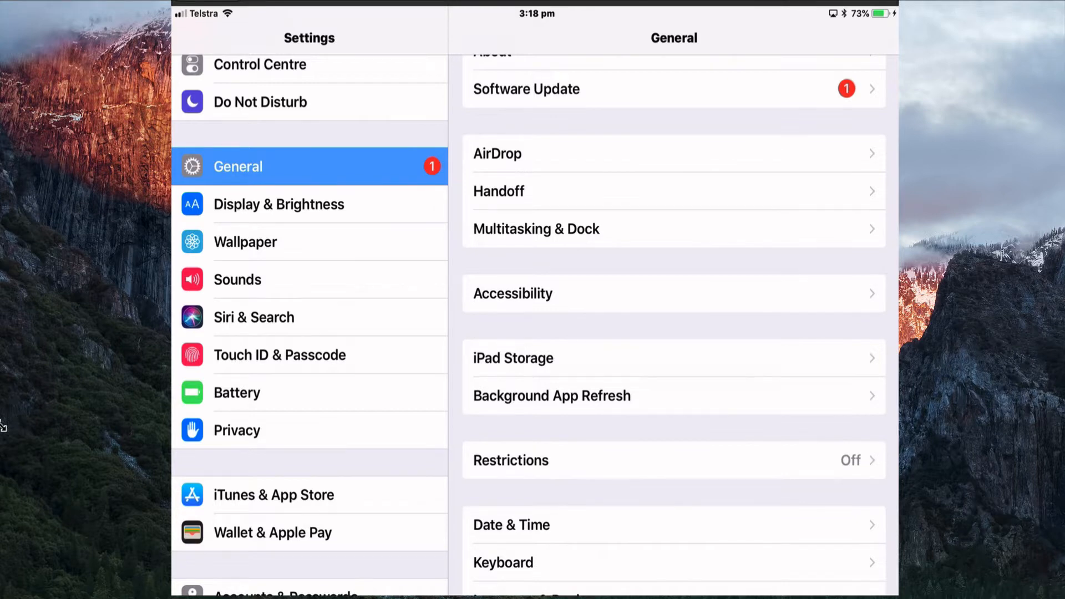
Confirm iOS 11.4 is up to date in Software Update, then go back to General.
scroll("down", 3)
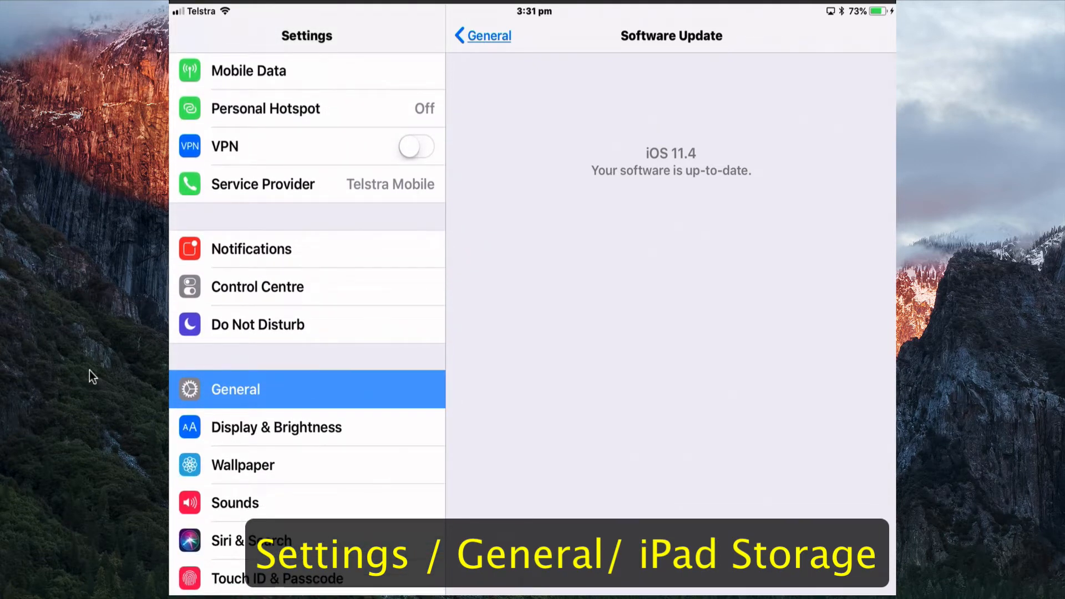
left_click(481, 35)
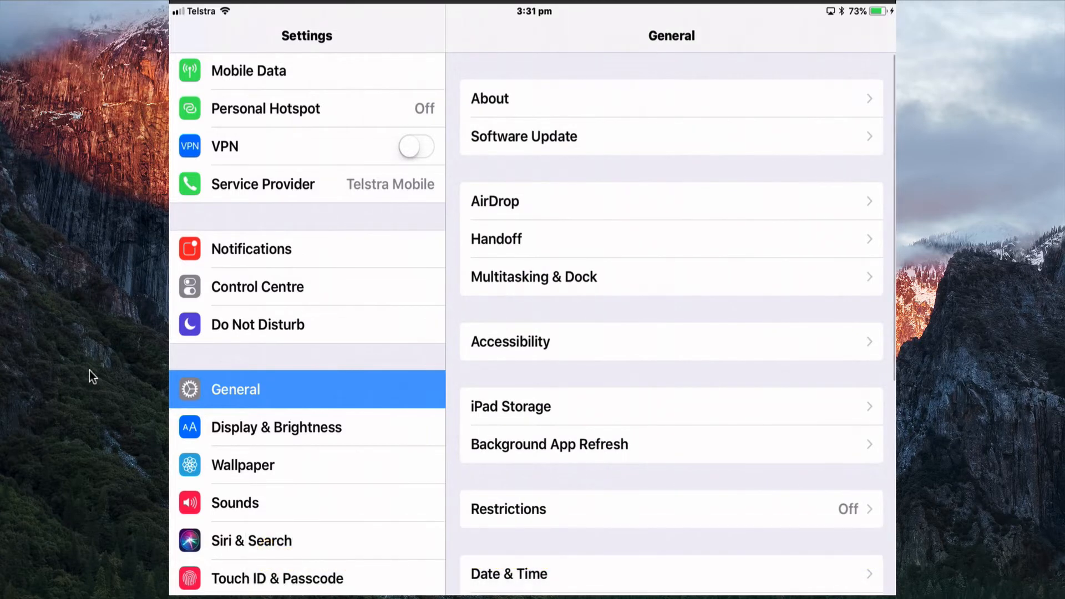
Open iPad Storage and scroll the app list down to W.E.L.D.E.R. (172 MB).
left_click(511, 406)
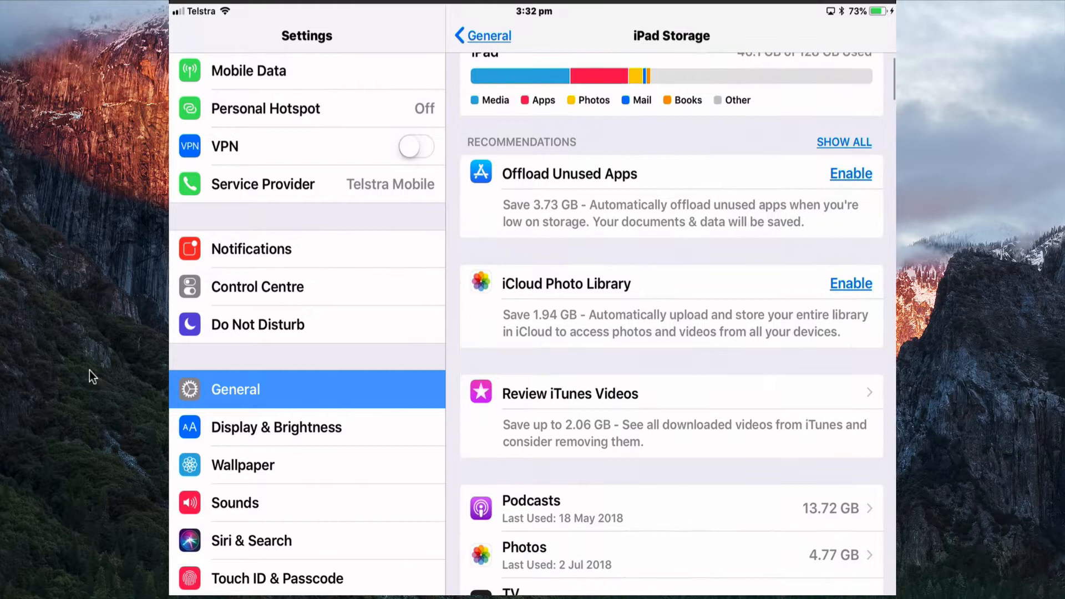
scroll("down", 3)
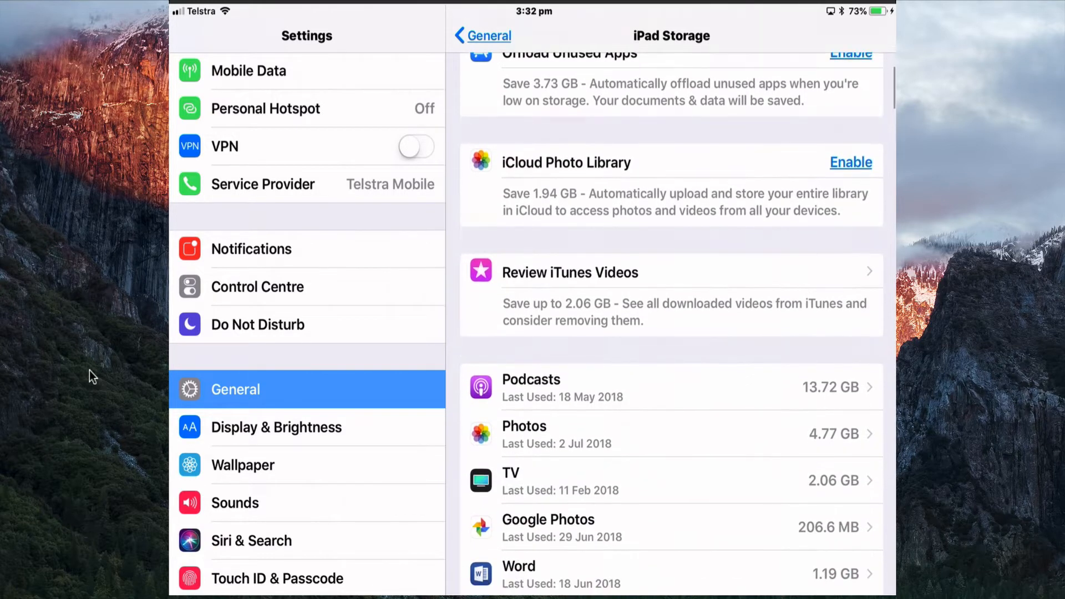
scroll("down", 3)
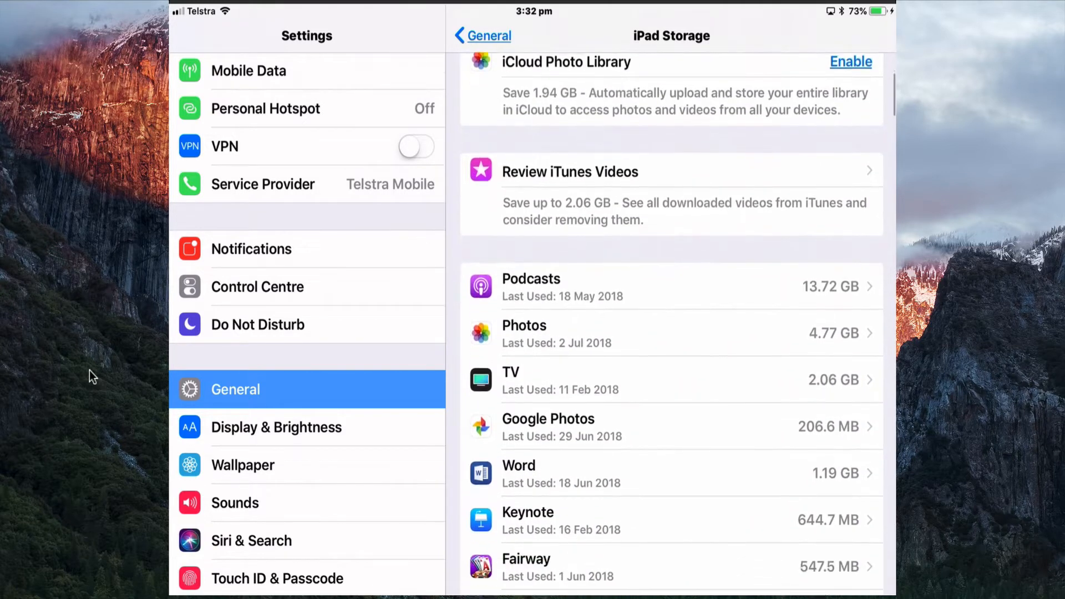
scroll("down", 3)
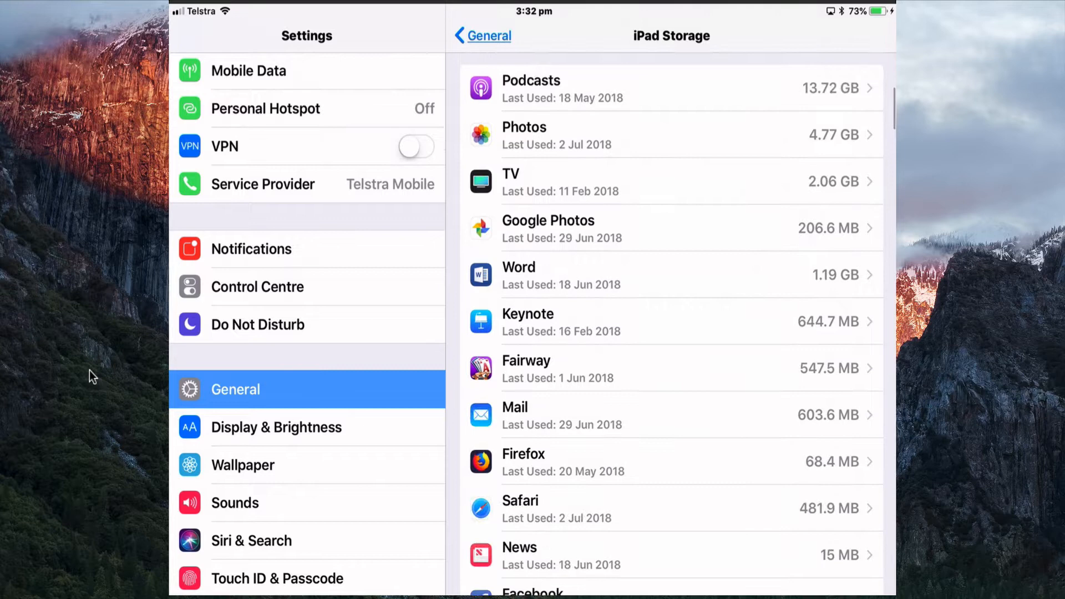
scroll("down", 3)
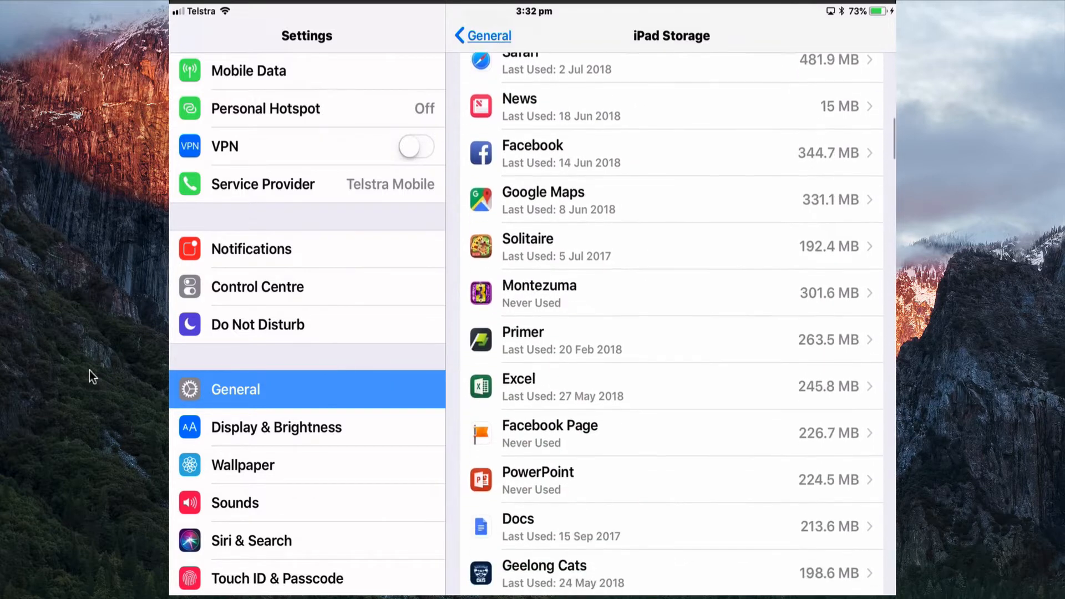
scroll("down", 3)
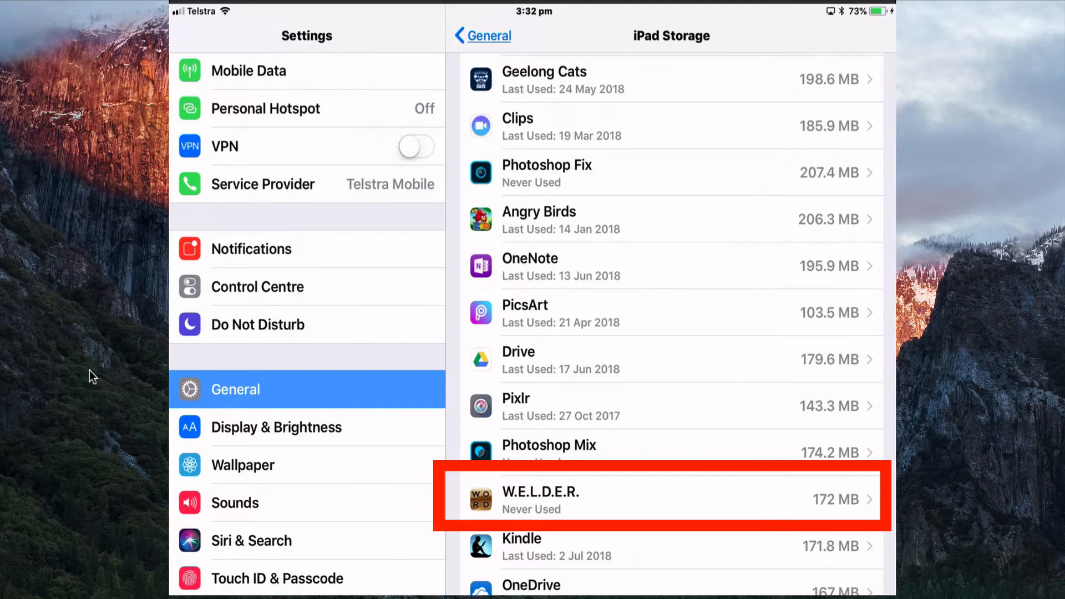
Delete the W.E.L.D.E.R. app and its data from its storage detail page.
left_click(665, 499)
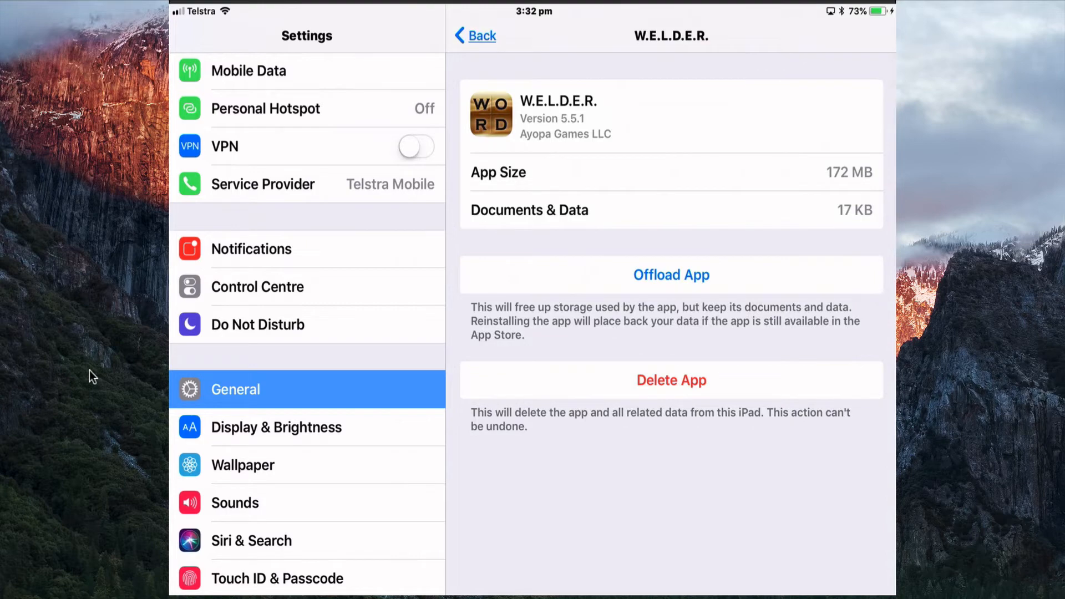
left_click(671, 379)
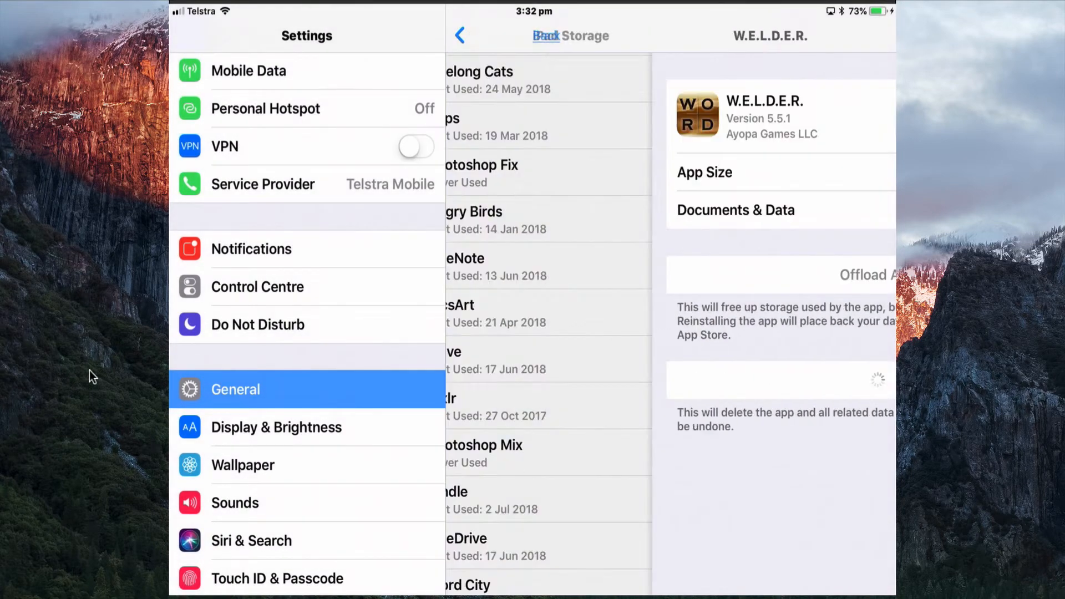
left_click(459, 35)
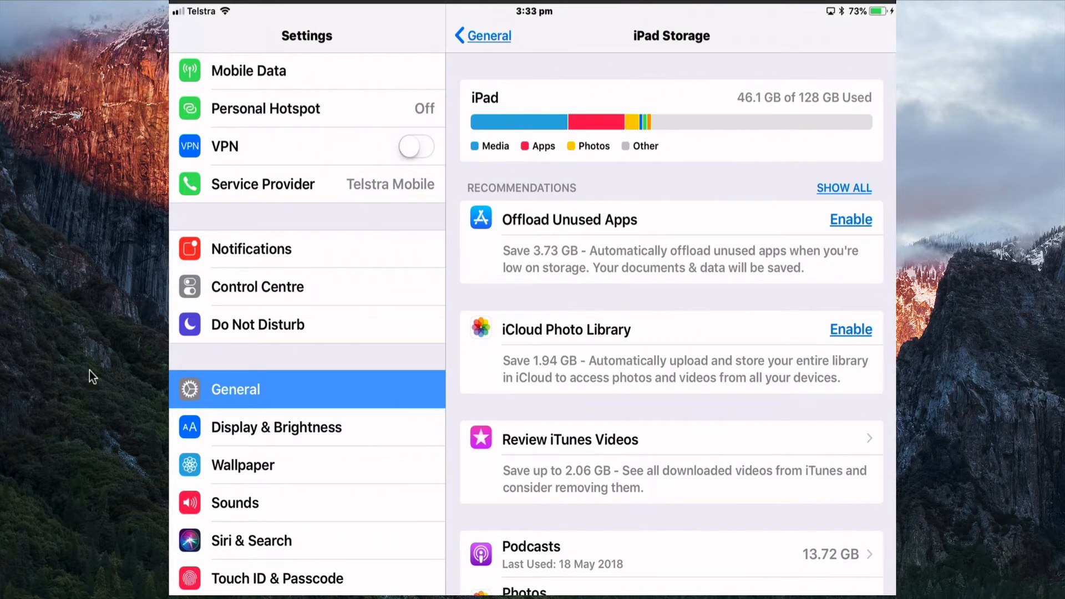
Scroll the iPad Storage overview on the way back to General.
scroll("down", 3)
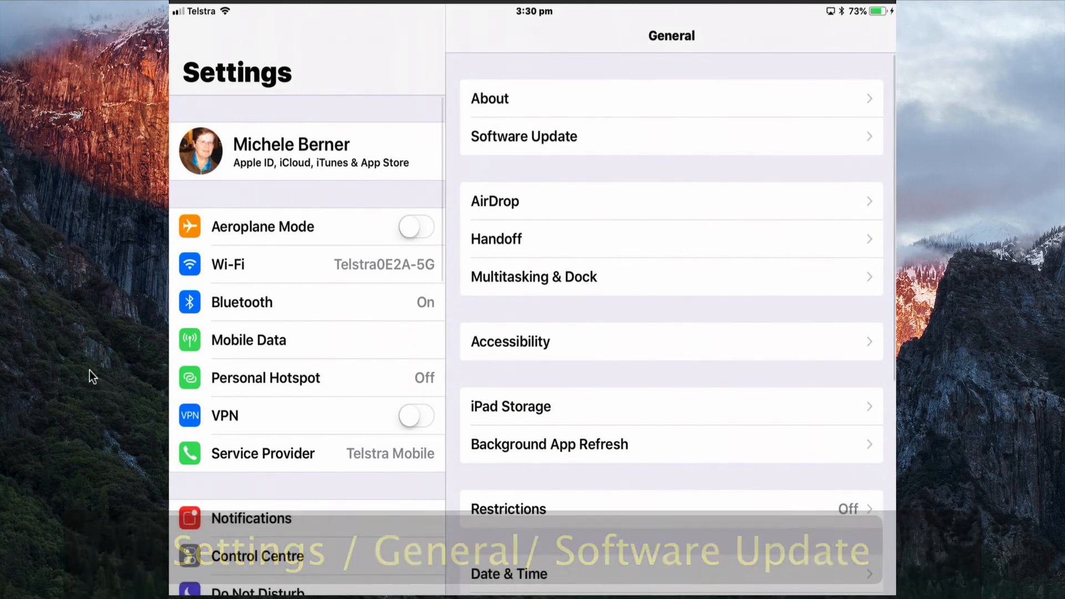
Tap Software Update in the General pane to check for updates.
left_click(524, 136)
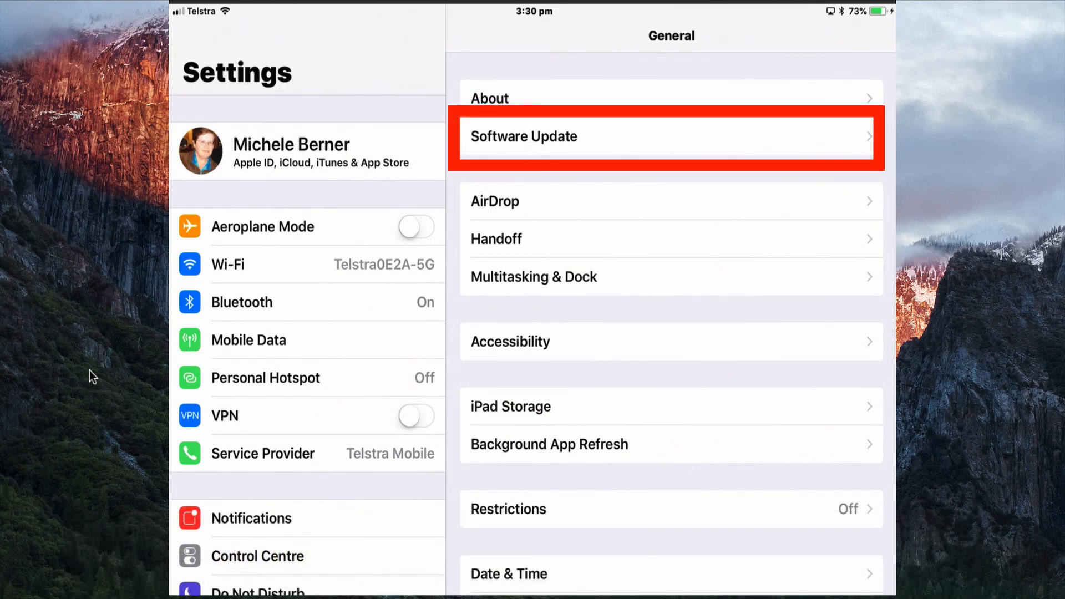
left_click(670, 136)
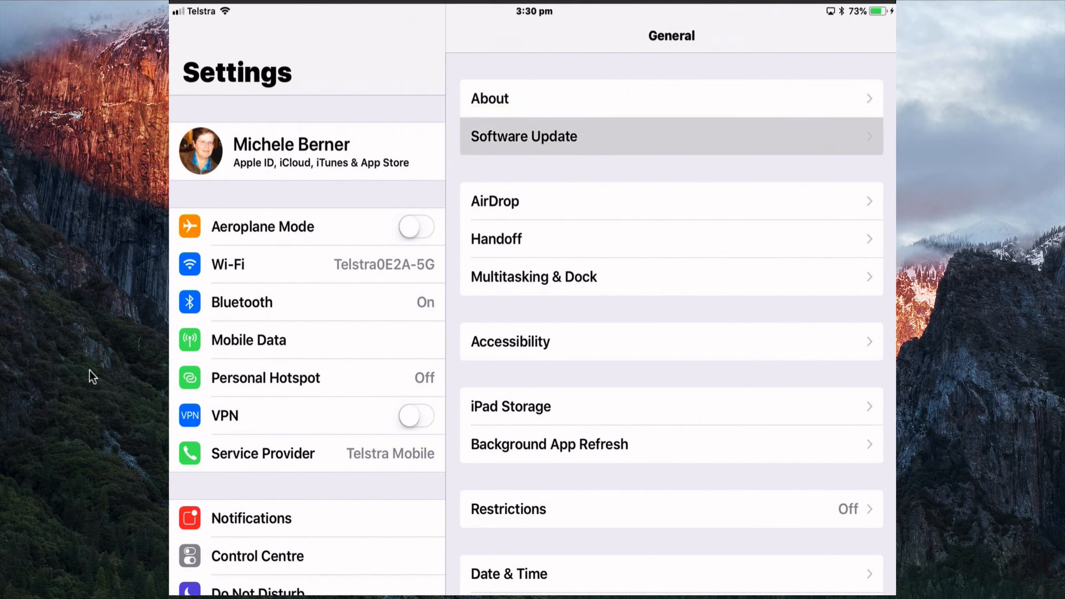